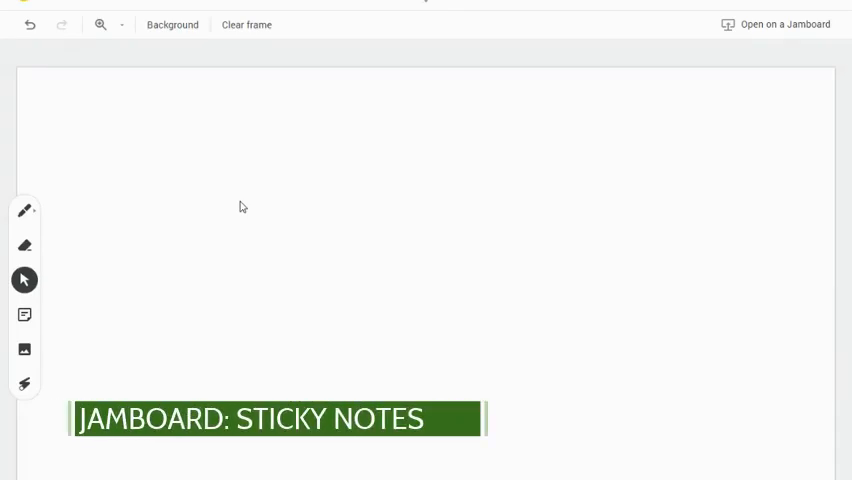
mouse_move(114, 334)
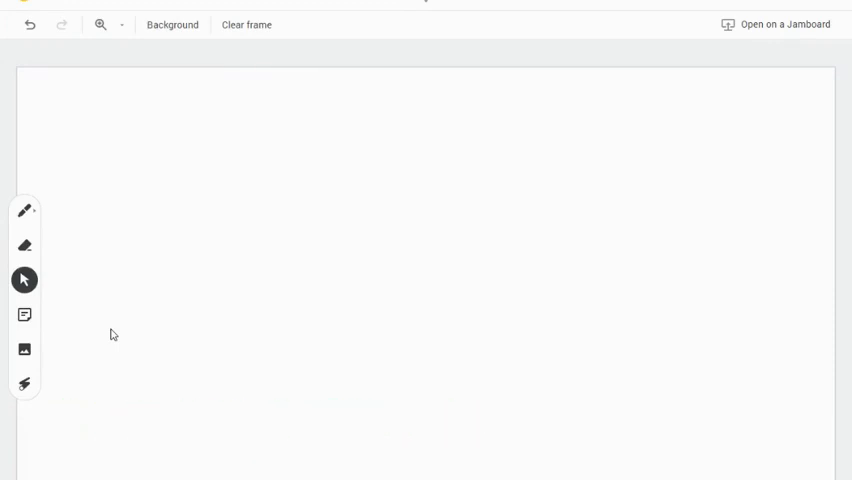
mouse_move(24, 316)
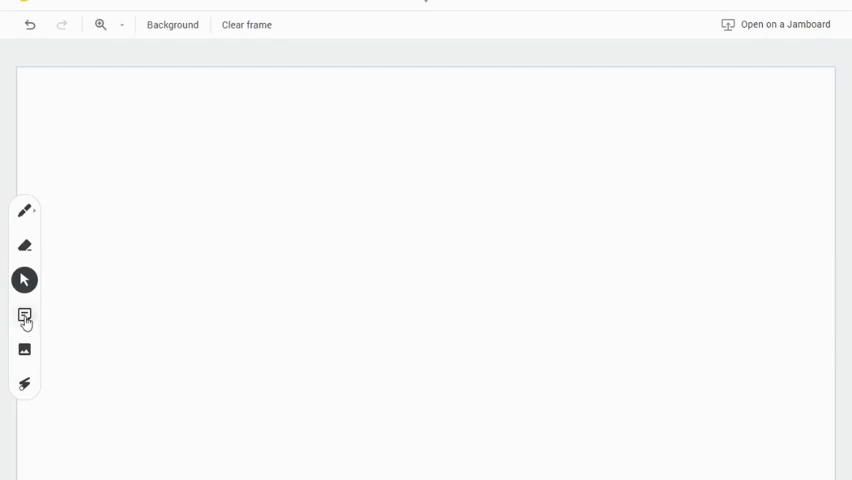
- Create a yellow sticky note reading 'Welcome!' and save it onto the frame
click(24, 316)
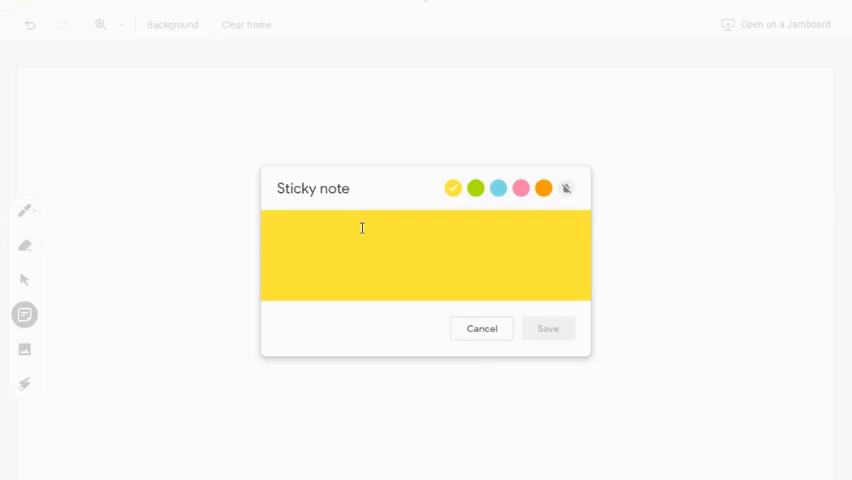
mouse_move(476, 188)
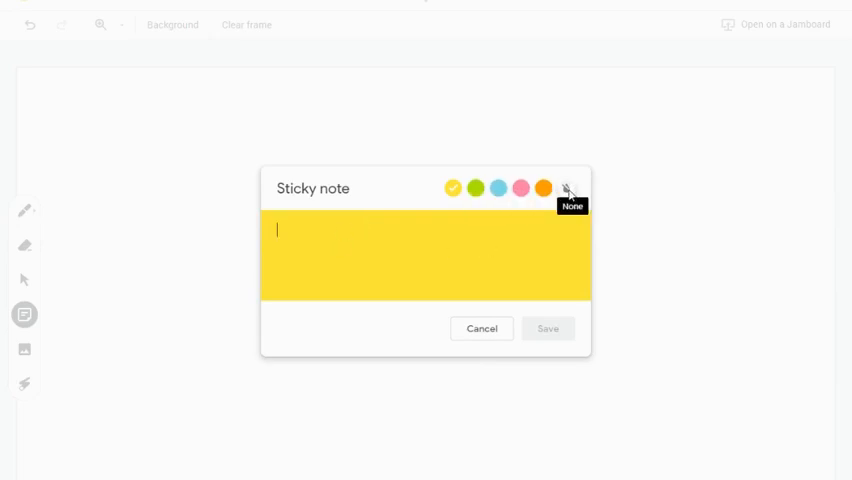
mouse_move(400, 246)
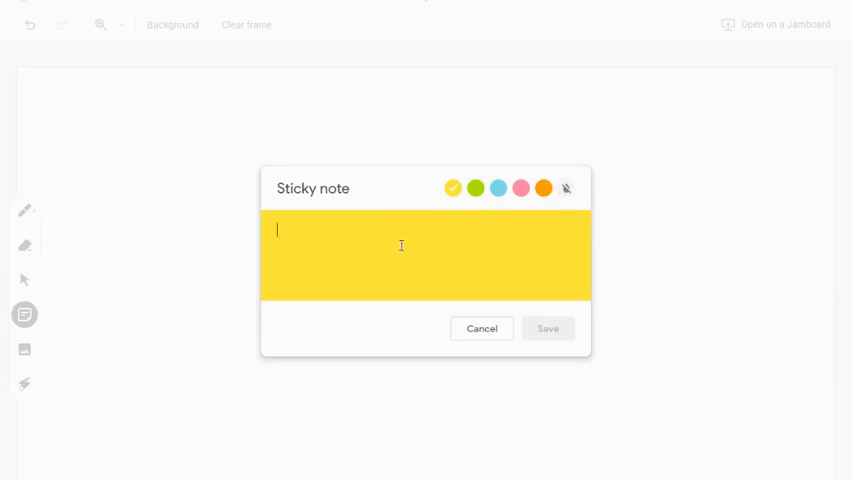
text(Welco)
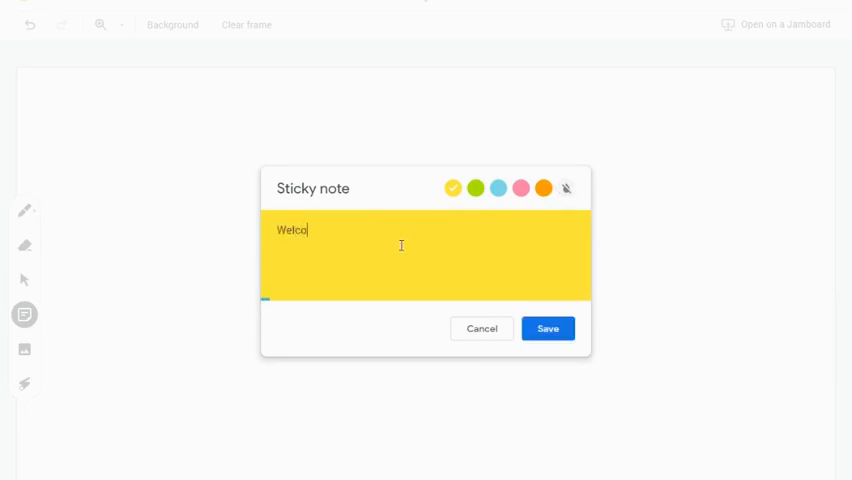
text(me!)
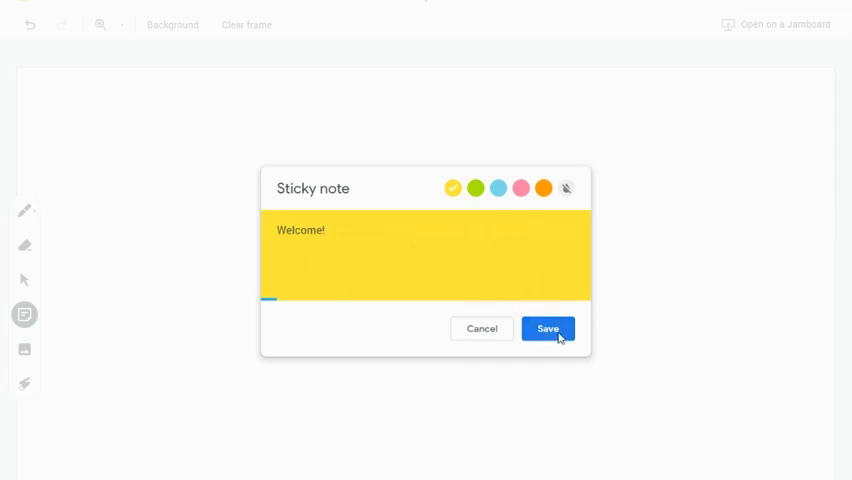
click(548, 328)
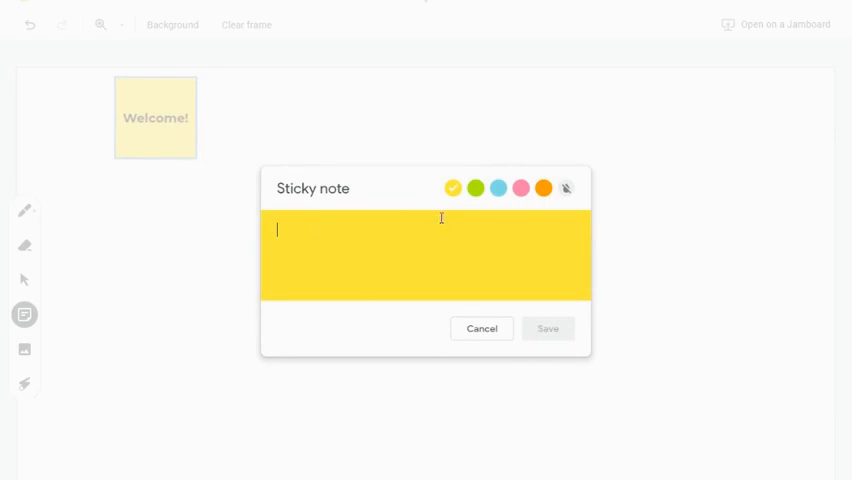
mouse_move(498, 188)
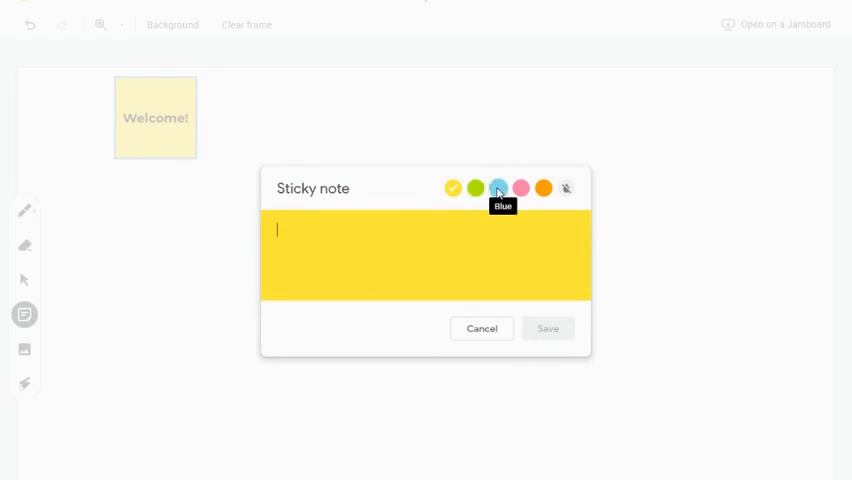
- Save a blue 'Hi!' sticky note beside it and dismiss the extra empty note
click(498, 188)
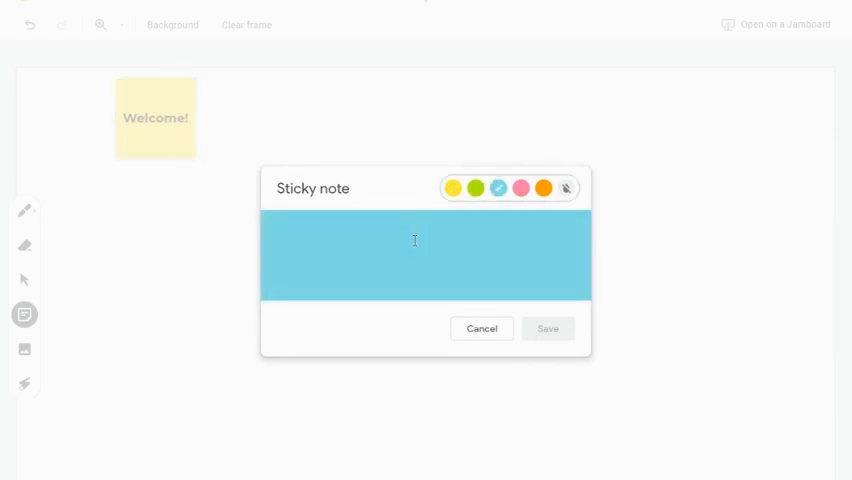
text(Hi)
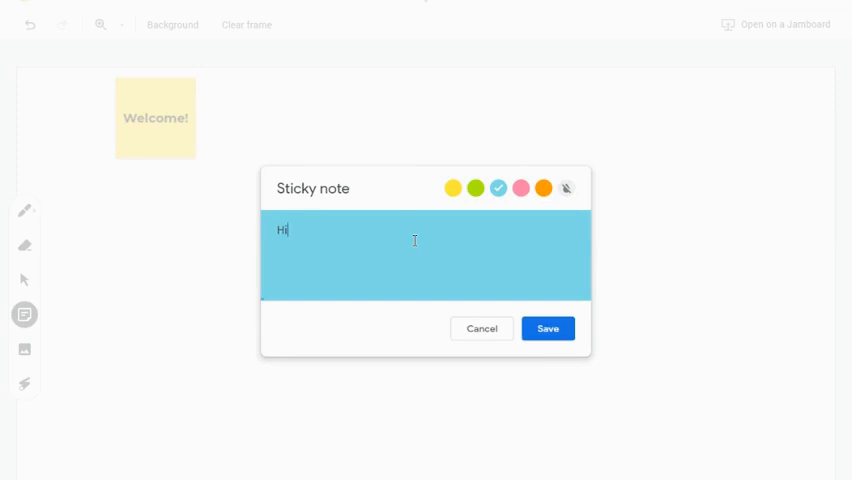
text(!)
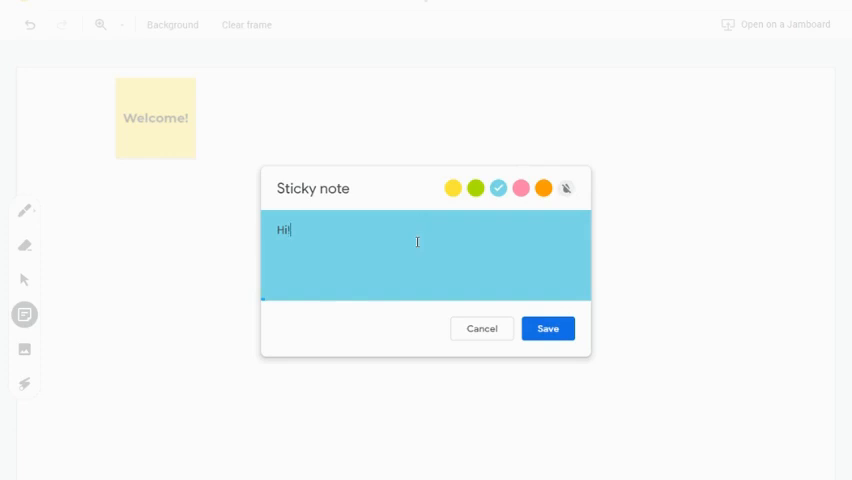
click(548, 328)
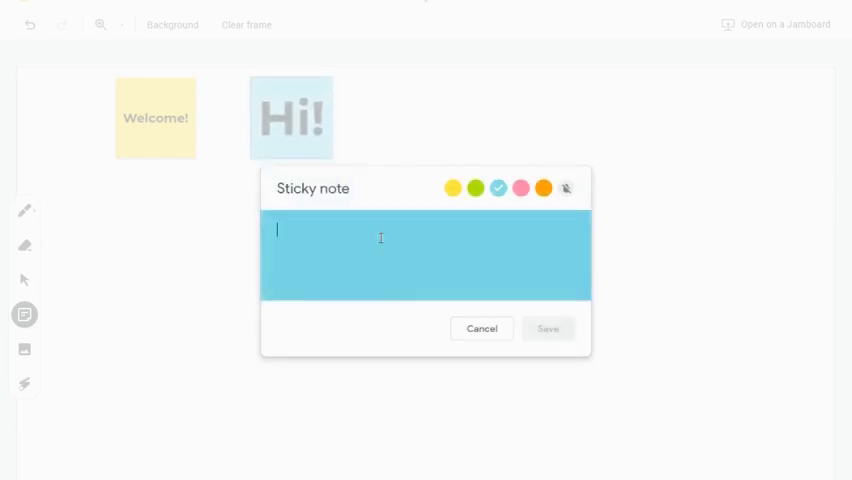
mouse_move(400, 290)
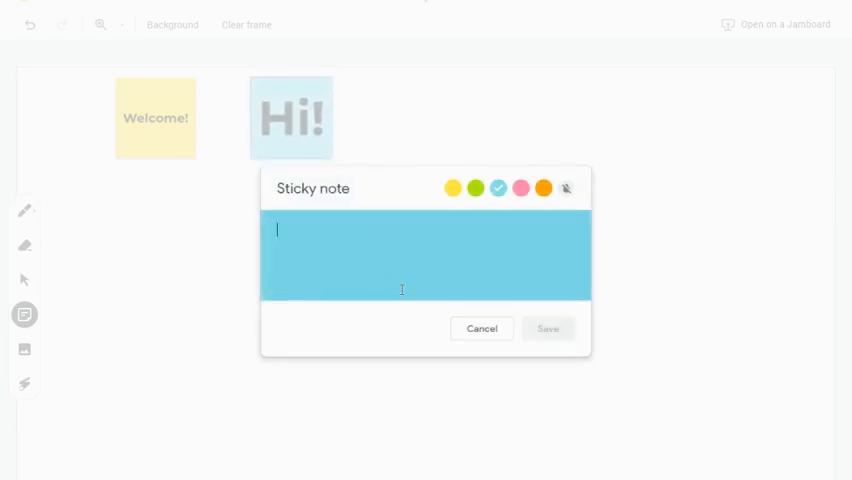
click(480, 328)
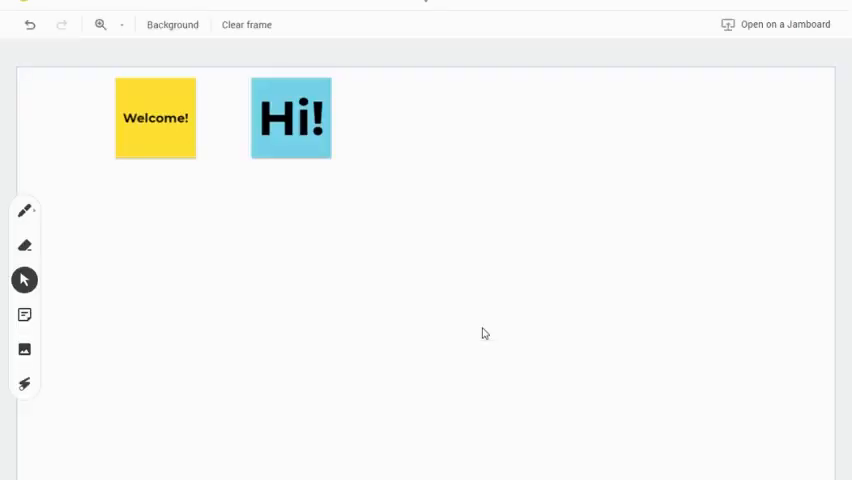
- Move the 'Hi!' note toward the centre, enlarge it and tilt it at an angle
drag(292, 118, 354, 216)
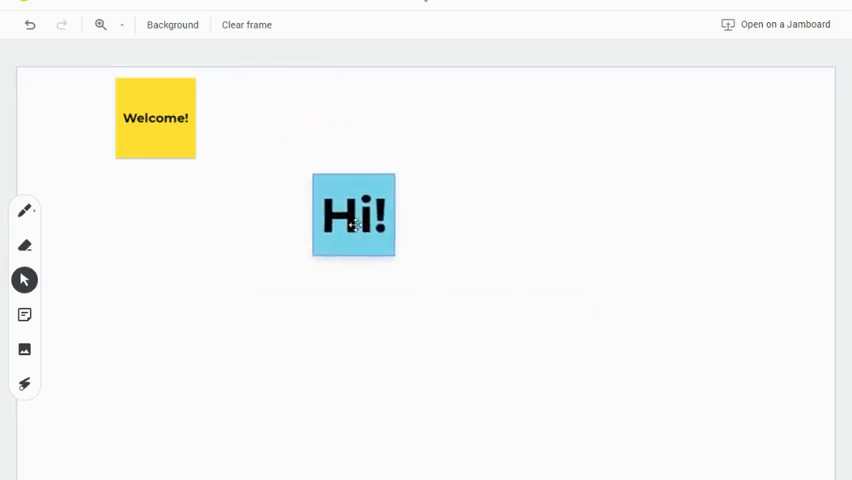
drag(352, 216, 350, 236)
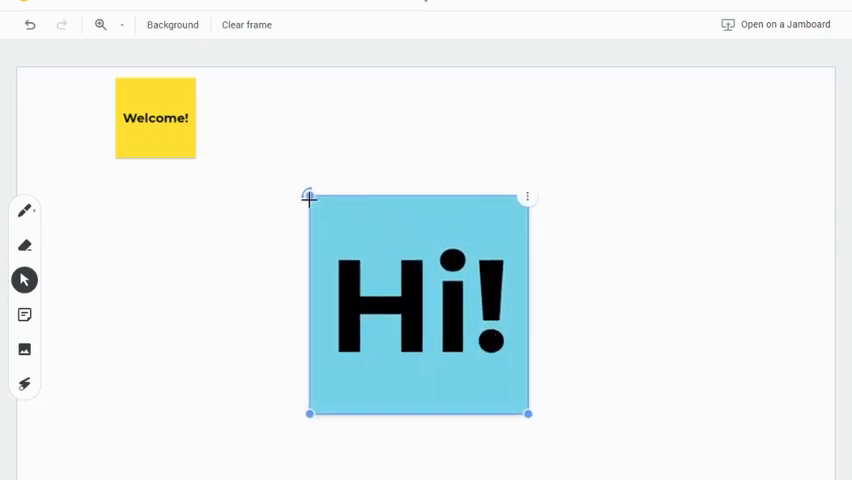
drag(308, 194, 264, 270)
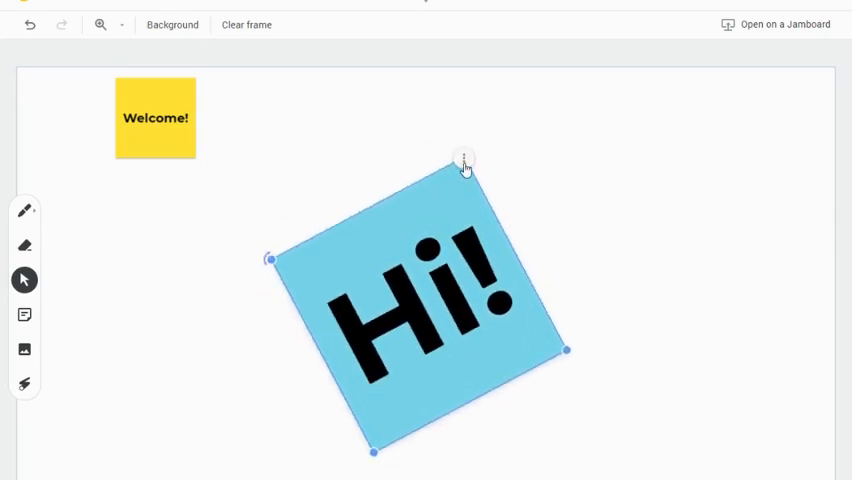
- Show the edit, duplicate and delete options for the tilted 'Hi!' note
click(464, 160)
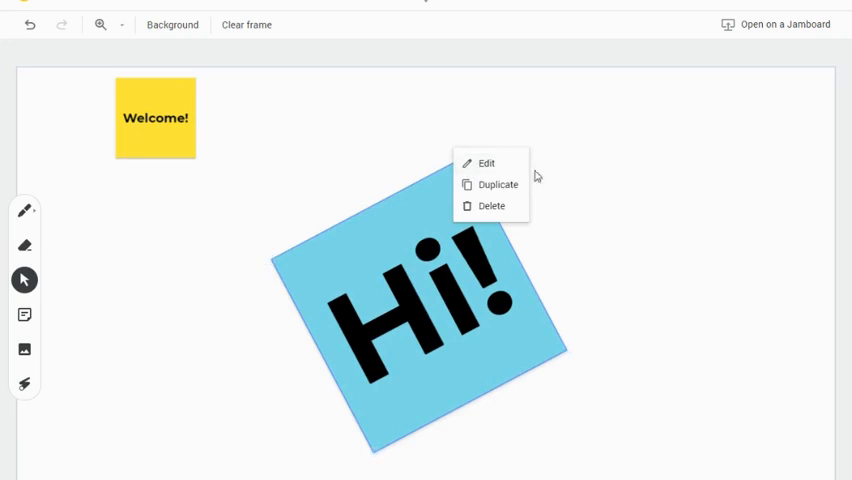